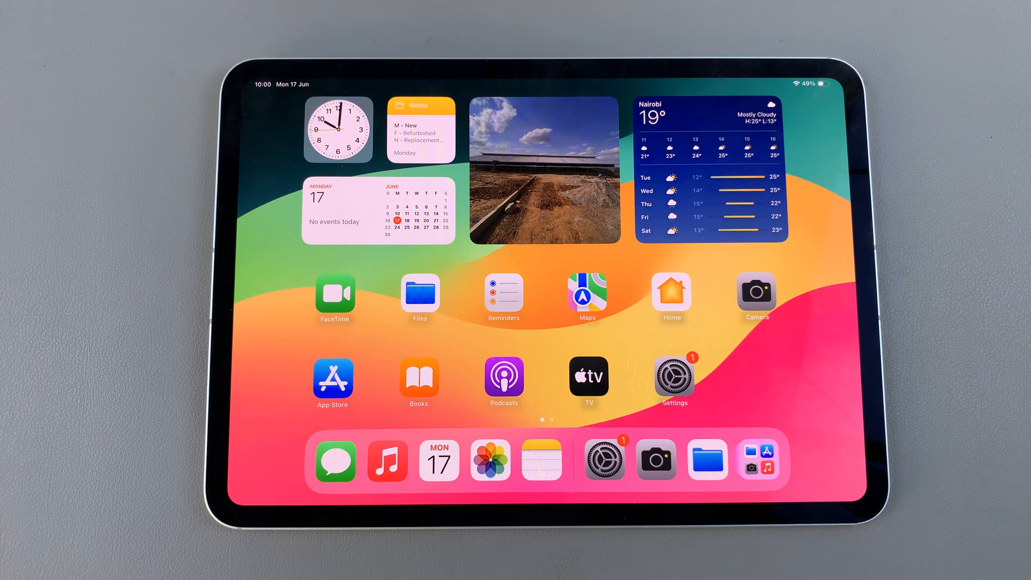
# Launch Settings from the Home Screen, landing on the General page
pyautogui.click(673, 378)
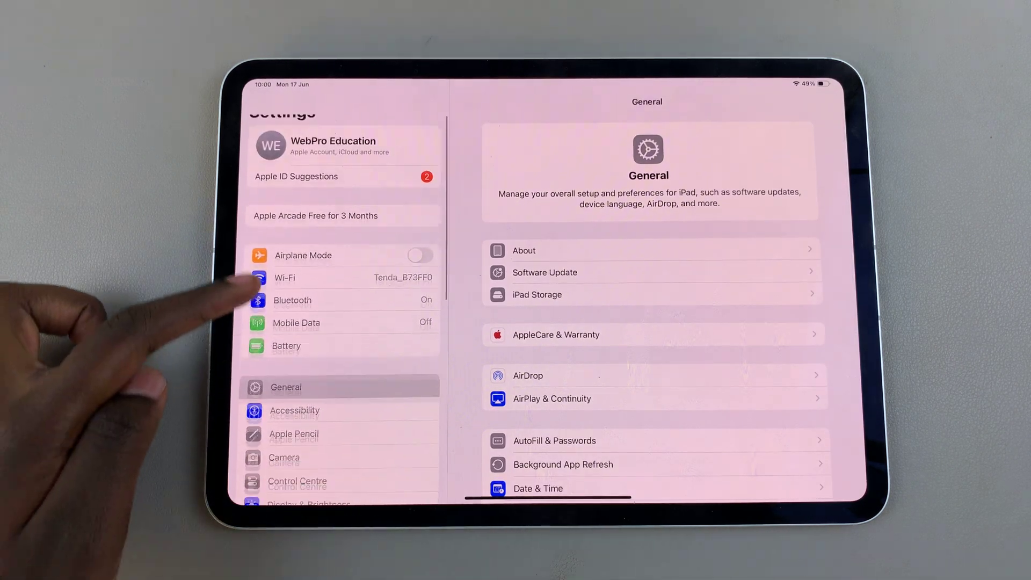
# Reach iPad Storage under General, listing storage usage and apps by size
pyautogui.scroll(-3)
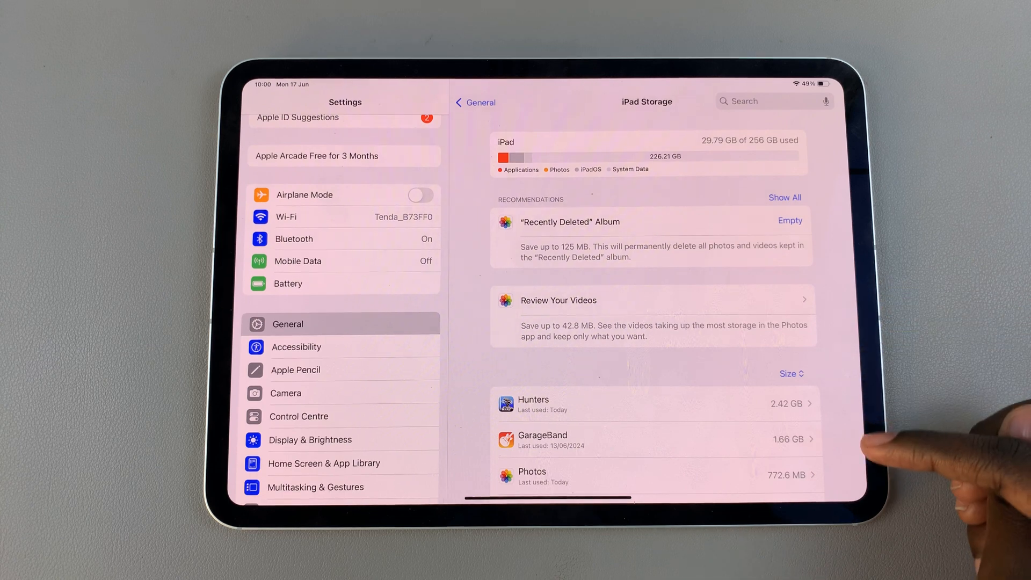
pyautogui.scroll(-3)
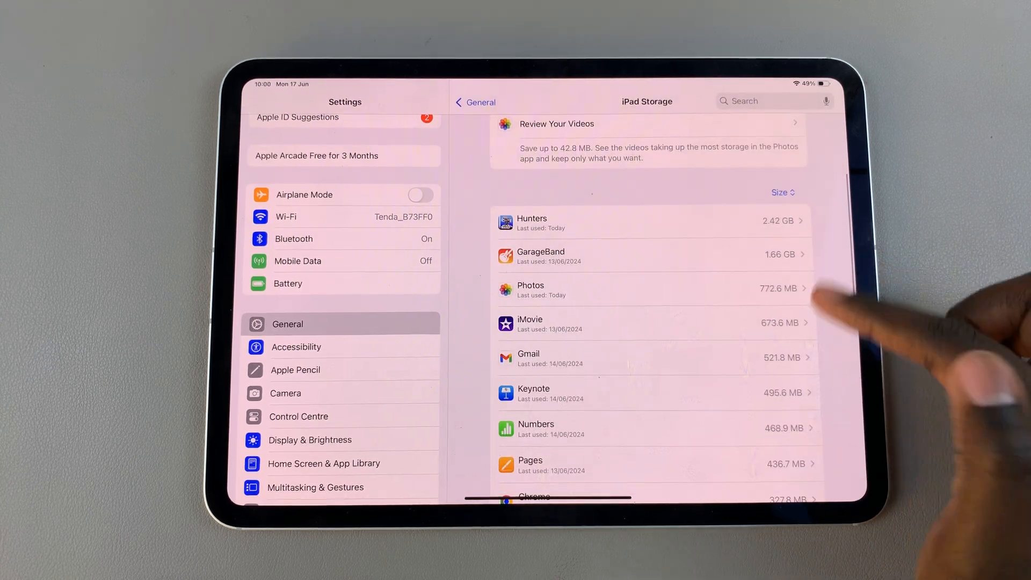
pyautogui.scroll(3)
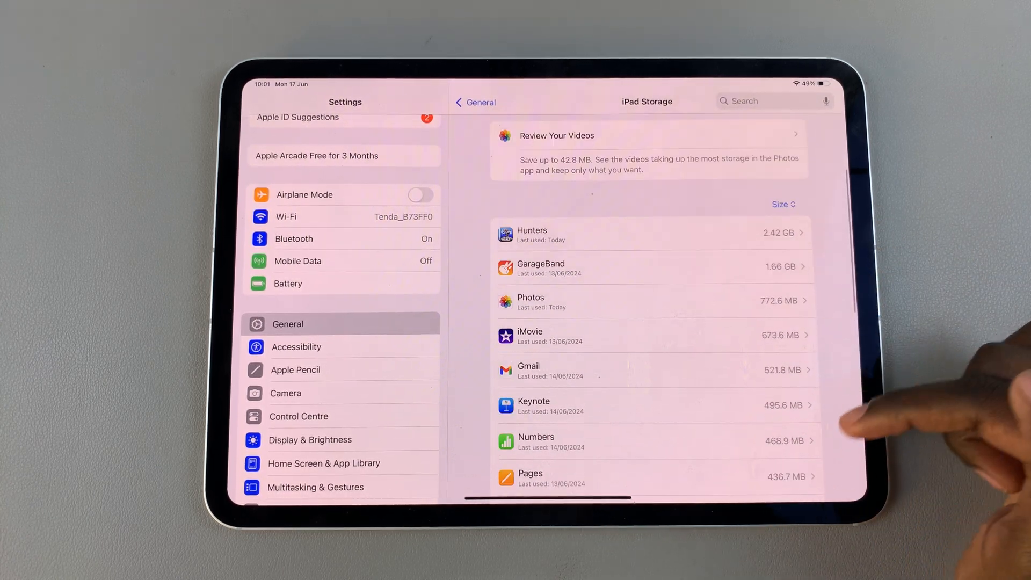
pyautogui.scroll(-3)
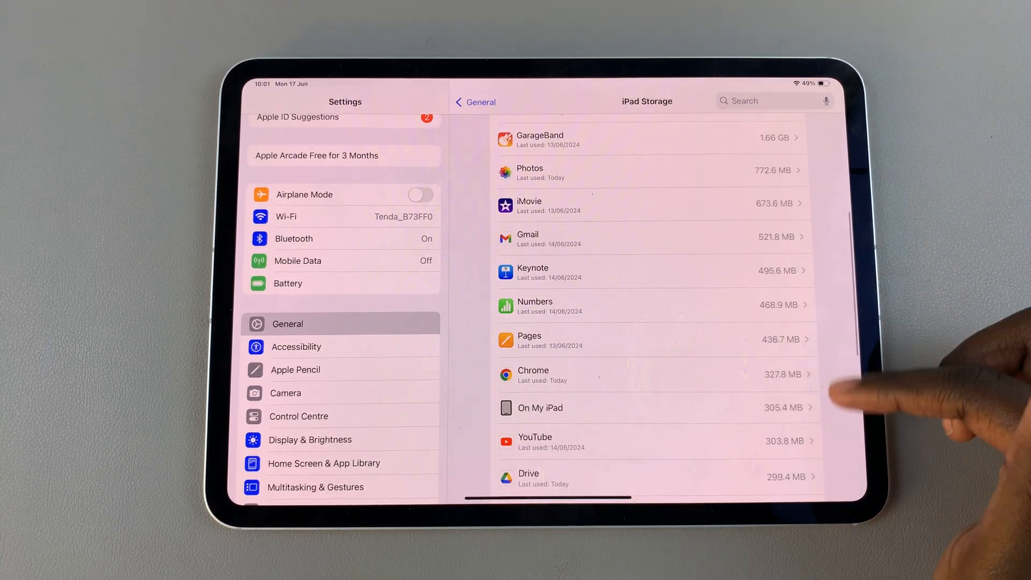
pyautogui.scroll(3)
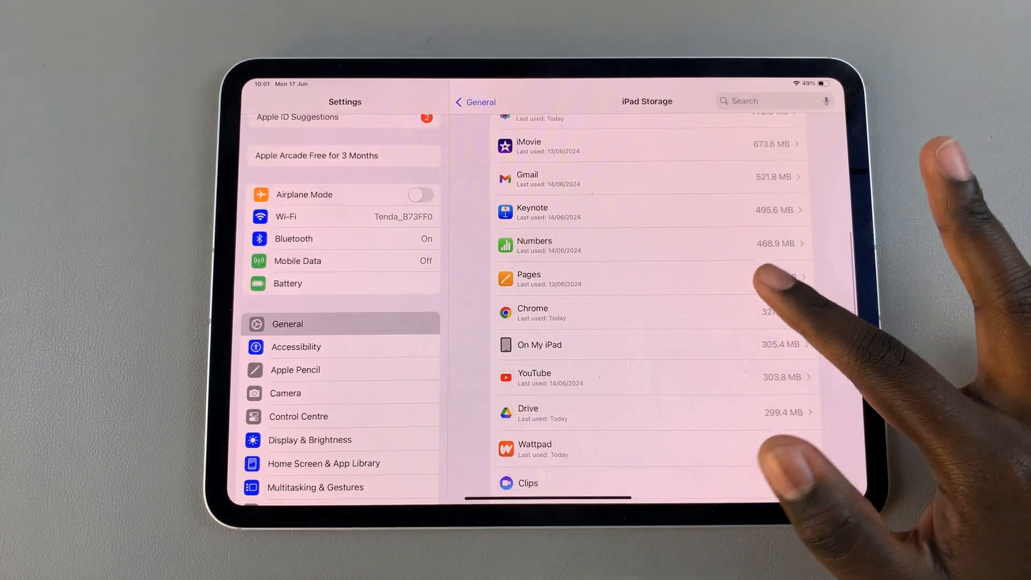
pyautogui.moveTo(775, 415)
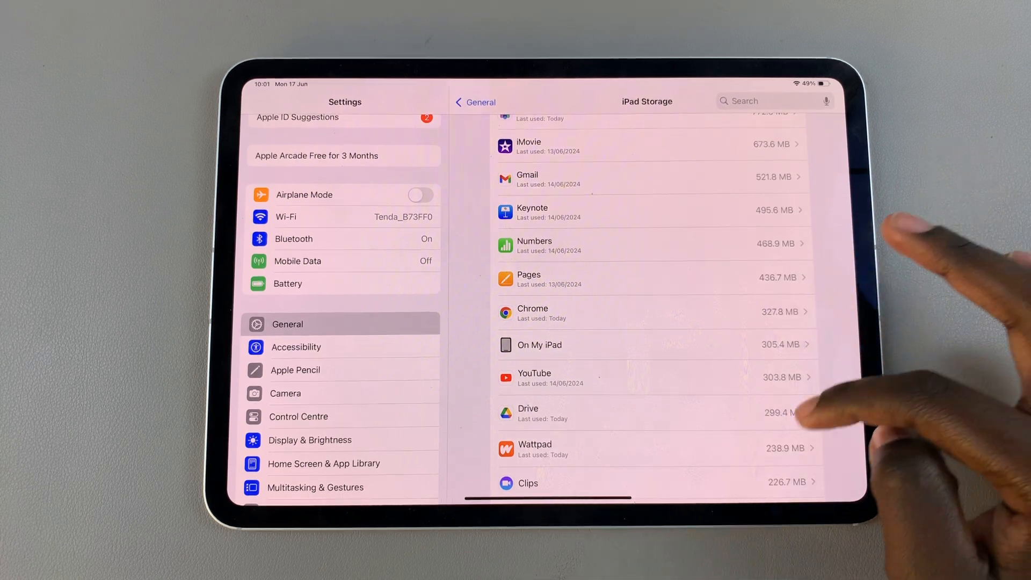
pyautogui.scroll(-3)
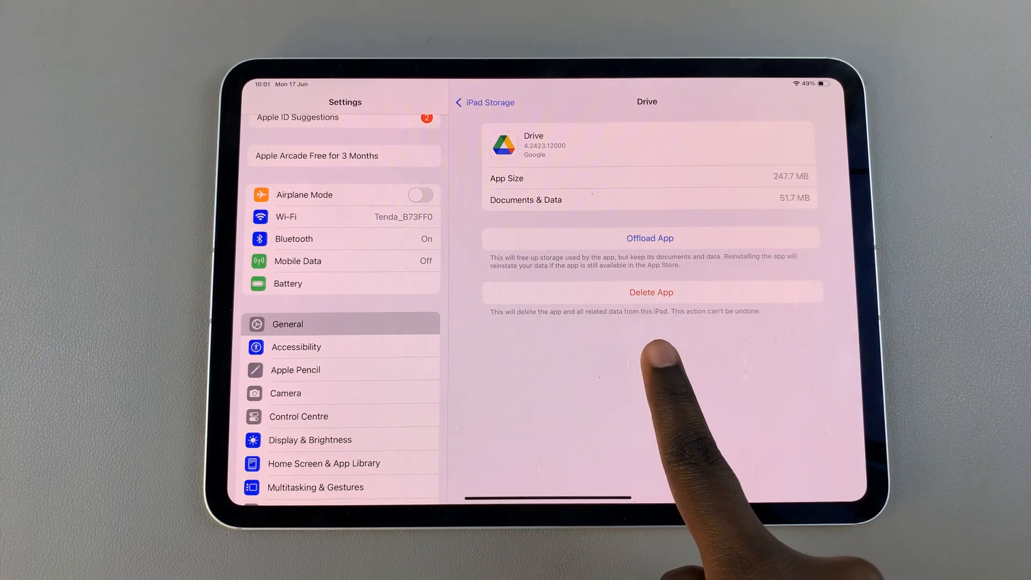
pyautogui.moveTo(691, 394)
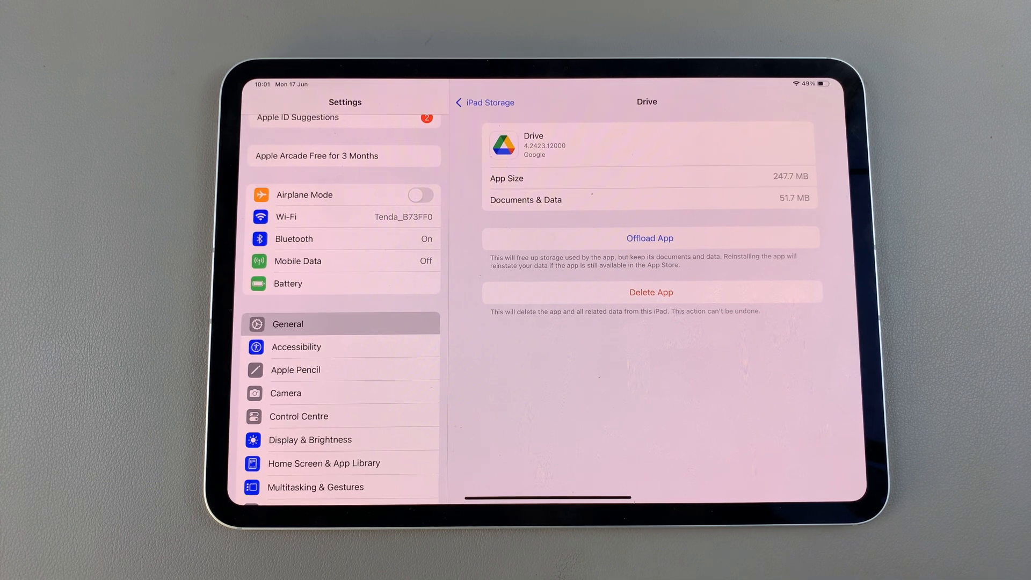
pyautogui.moveTo(908, 552)
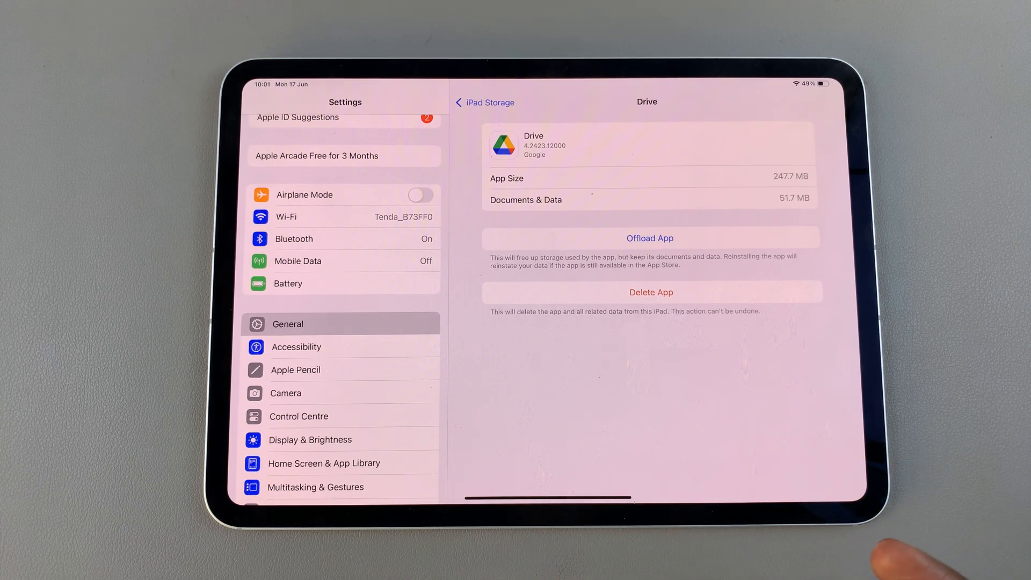